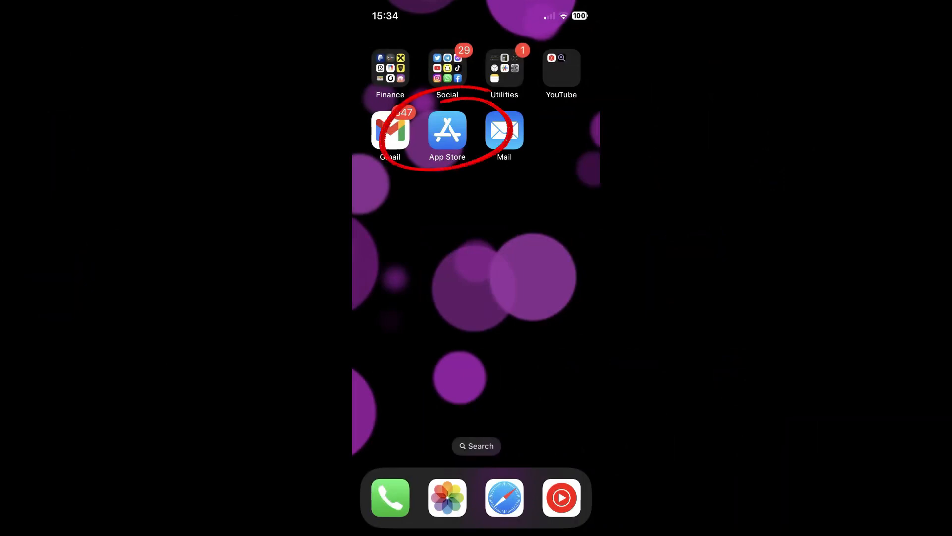
Launch the App Store from the Home Screen
{"action": "left_click", "coordinate": [447, 131]}
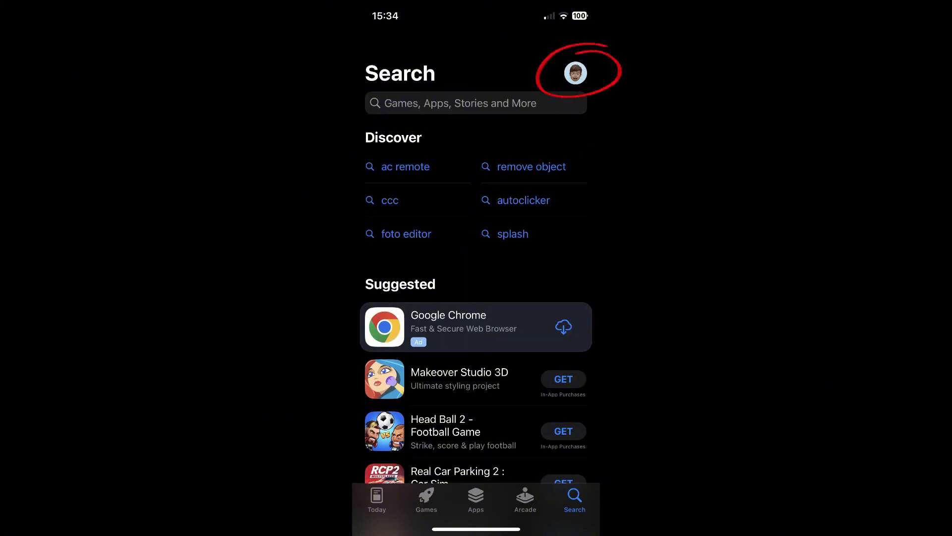
View the account's Subscriptions list from the profile, then move on to Google.com
{"action": "left_click", "coordinate": [575, 73]}
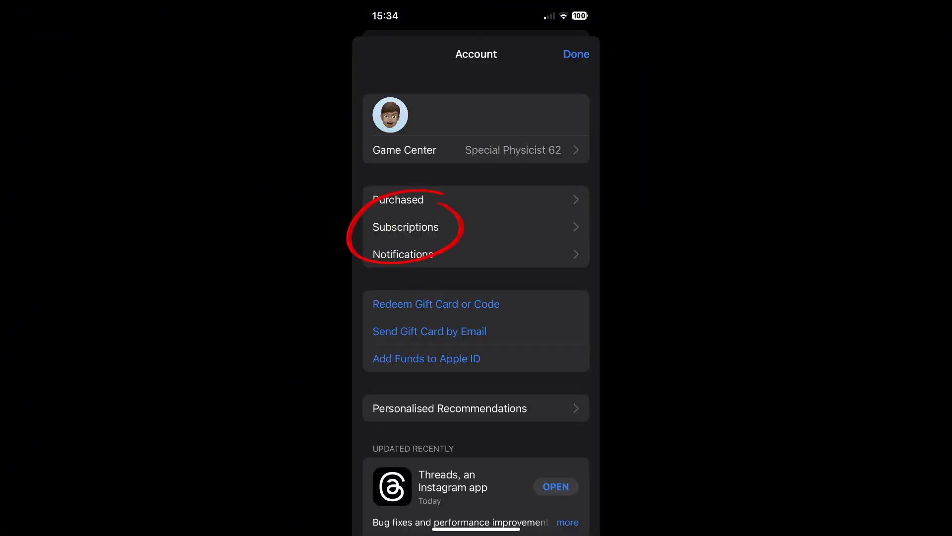
{"action": "left_click", "coordinate": [406, 226]}
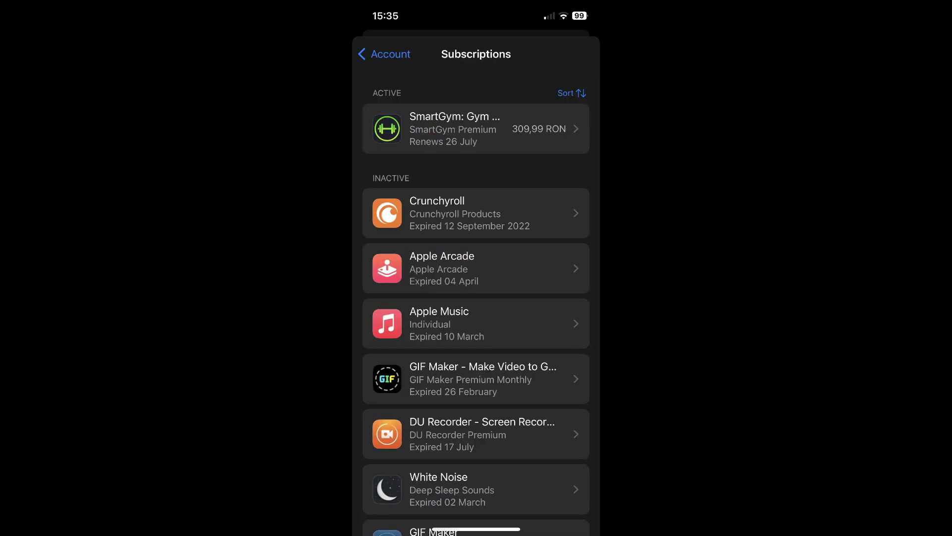
{"action": "left_click", "coordinate": [475, 129]}
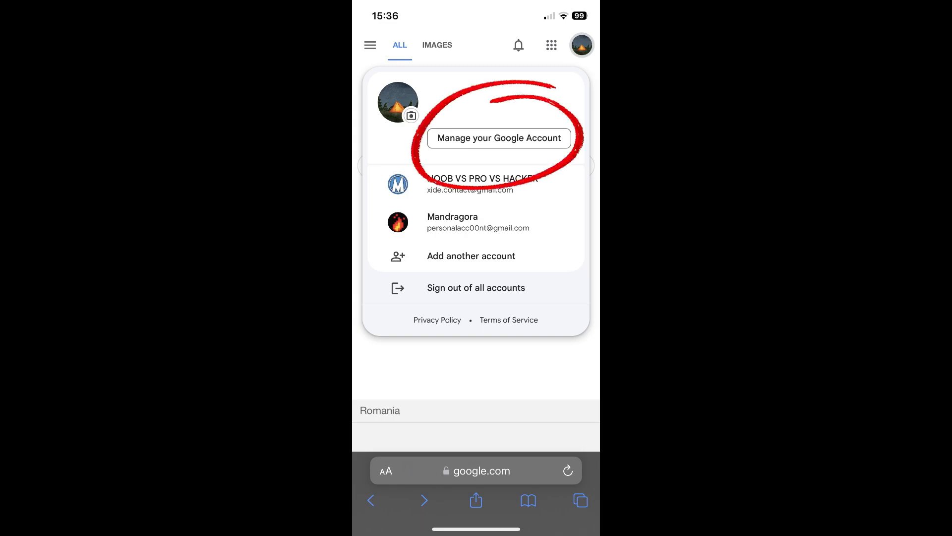
Reach Manage subscriptions under Payments & subscriptions, showing the account has none
{"action": "left_click", "coordinate": [499, 138]}
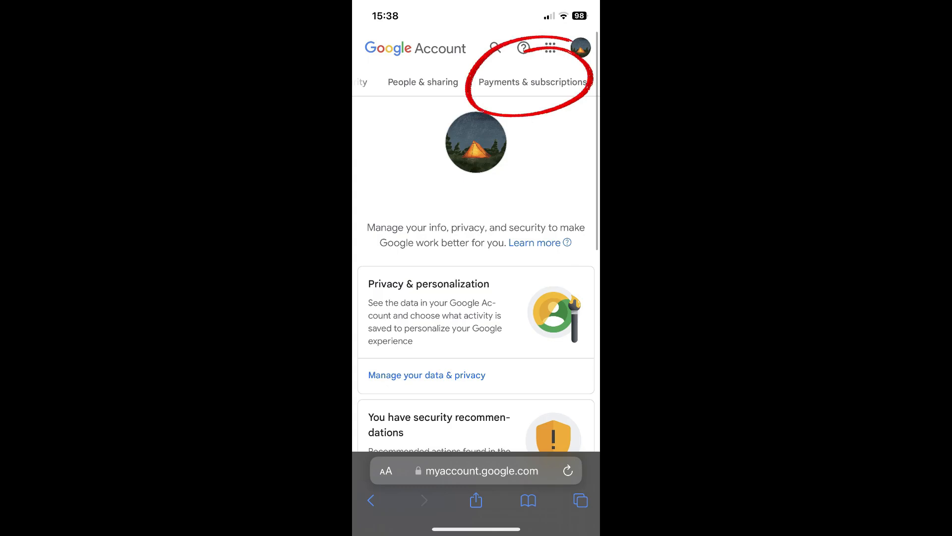
{"action": "left_click", "coordinate": [534, 82]}
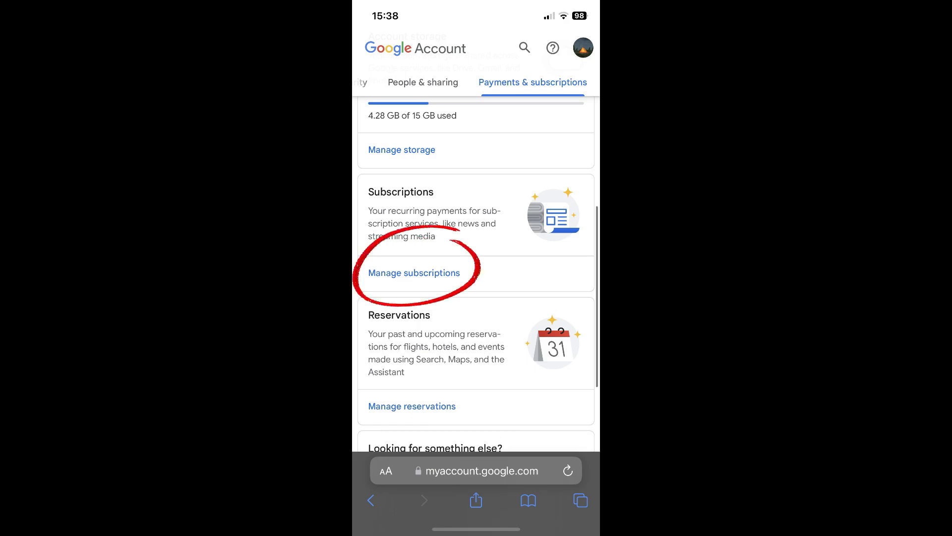
{"action": "left_click", "coordinate": [413, 273]}
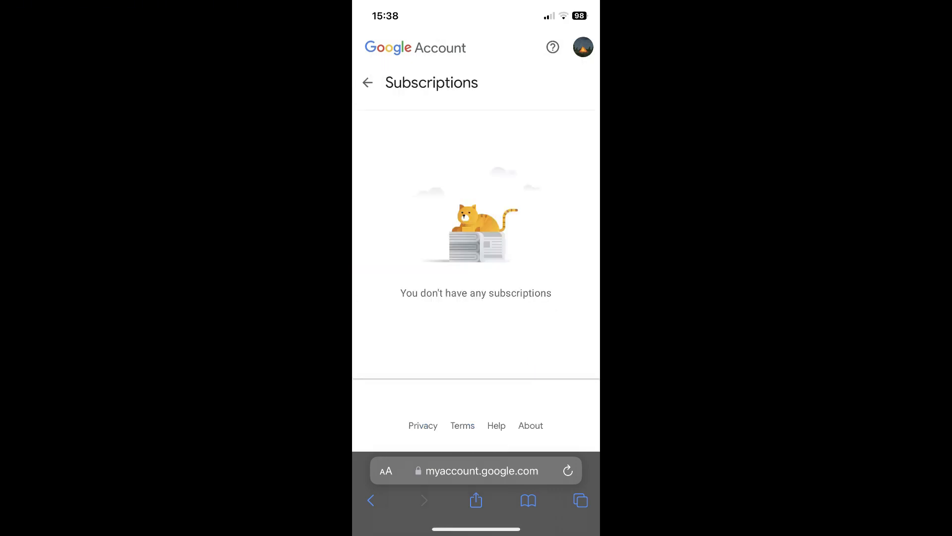